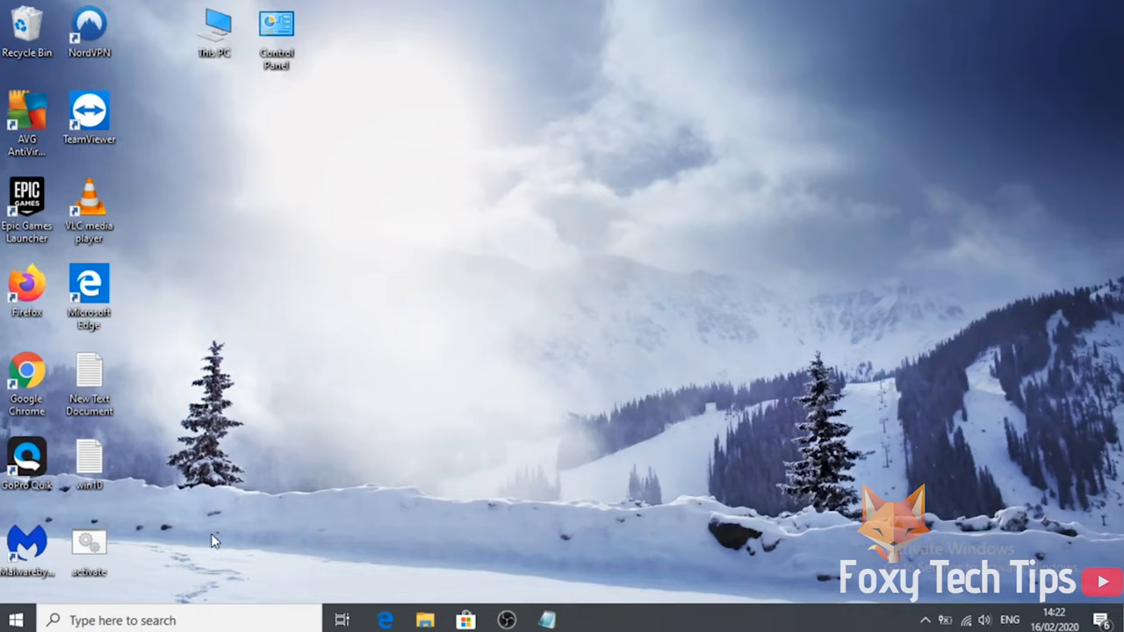
mouse_move(254, 506)
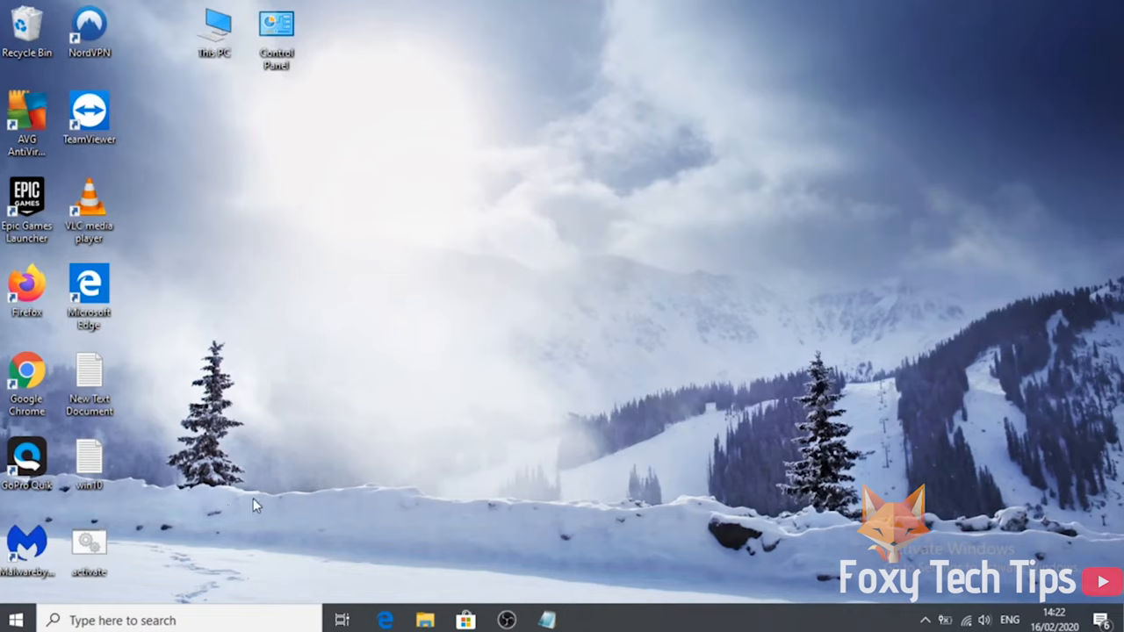
mouse_move(279, 481)
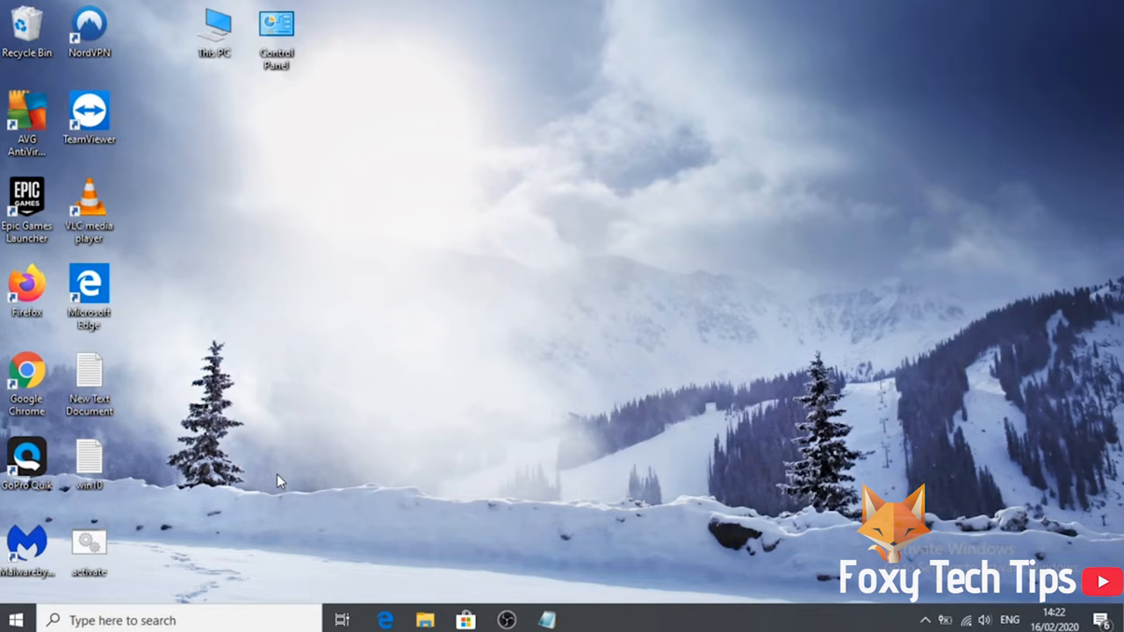
mouse_move(56, 263)
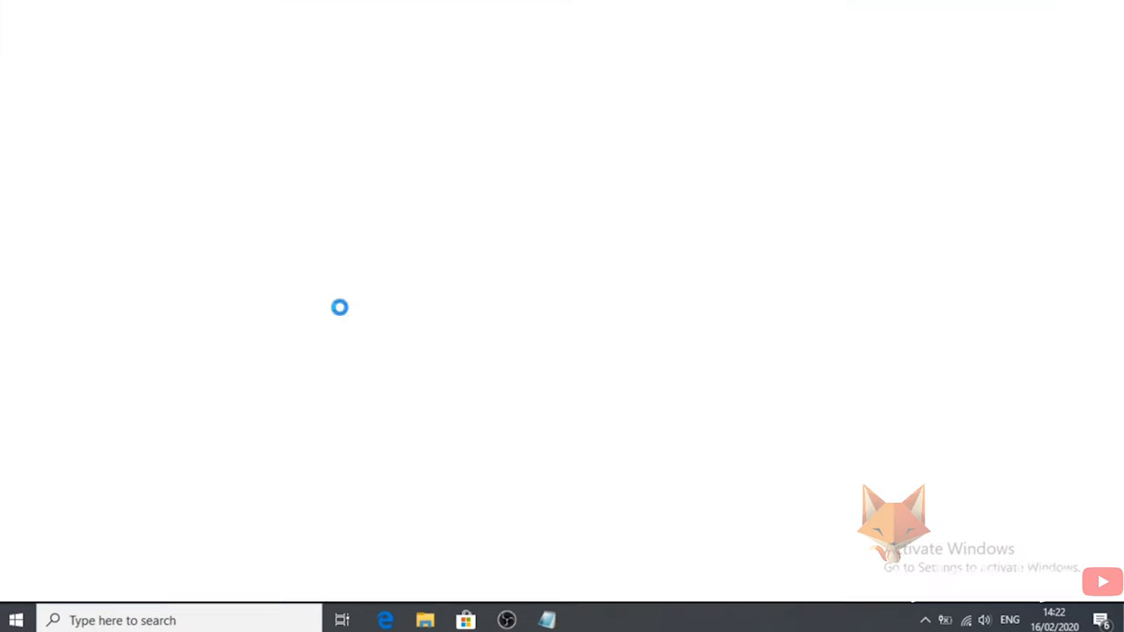
Step: Search Google for "alcpu core temp" to find the Core Temp download page
click(590, 619)
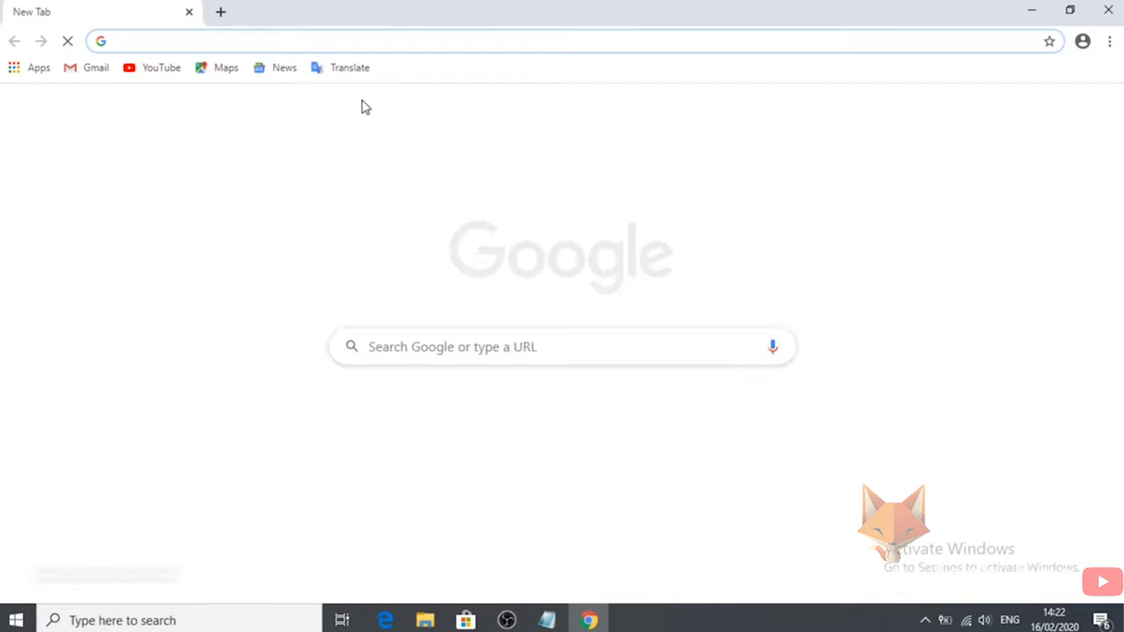
text(alcpu core temp)
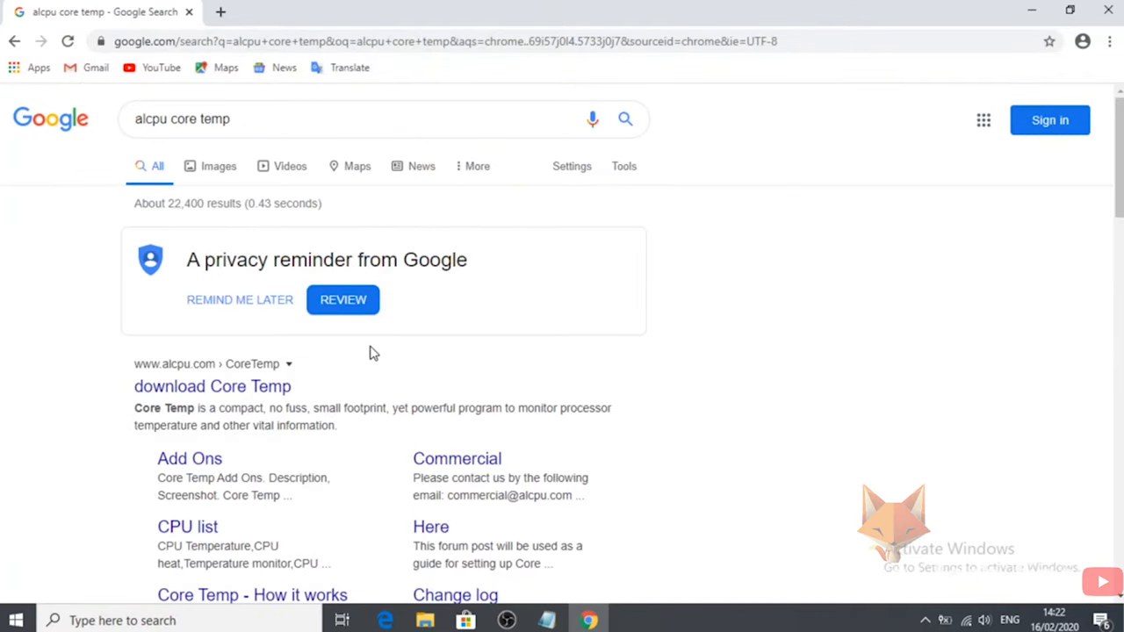
mouse_move(210, 386)
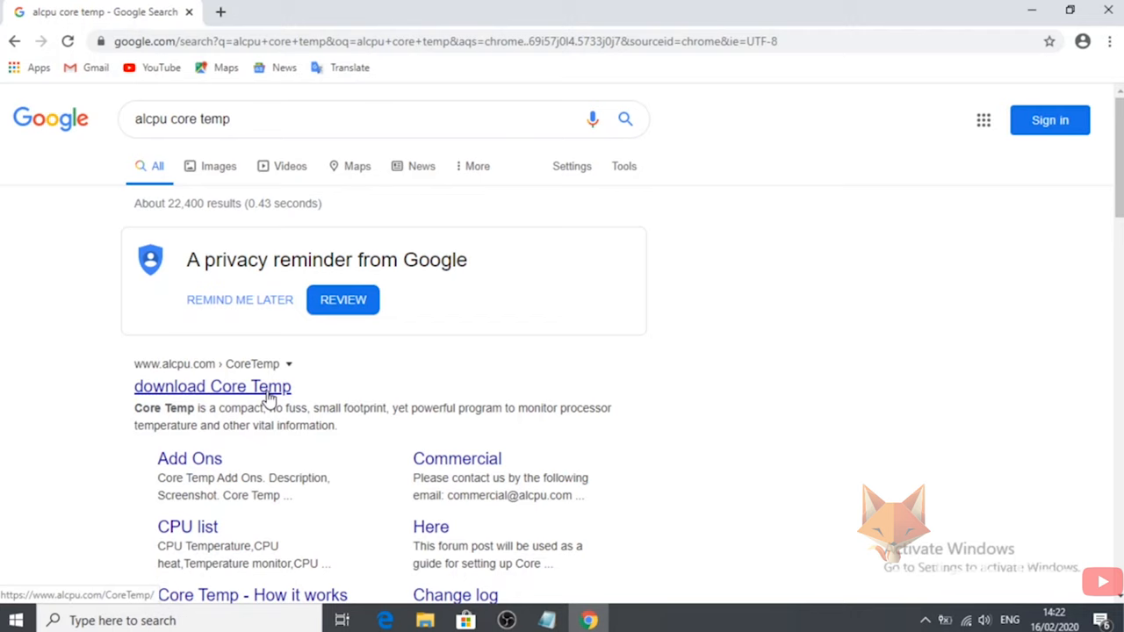
Step: Download Core-Temp-setup.exe for Core Temp 1.15.1 from alcpu.com and run it
click(212, 386)
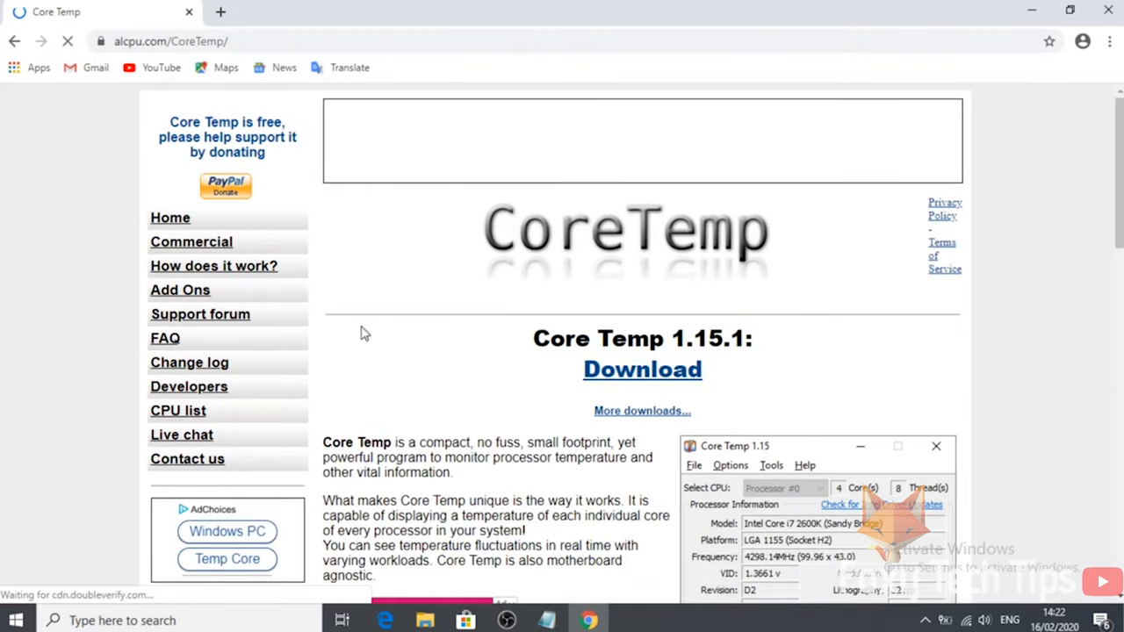
scroll(down, 3)
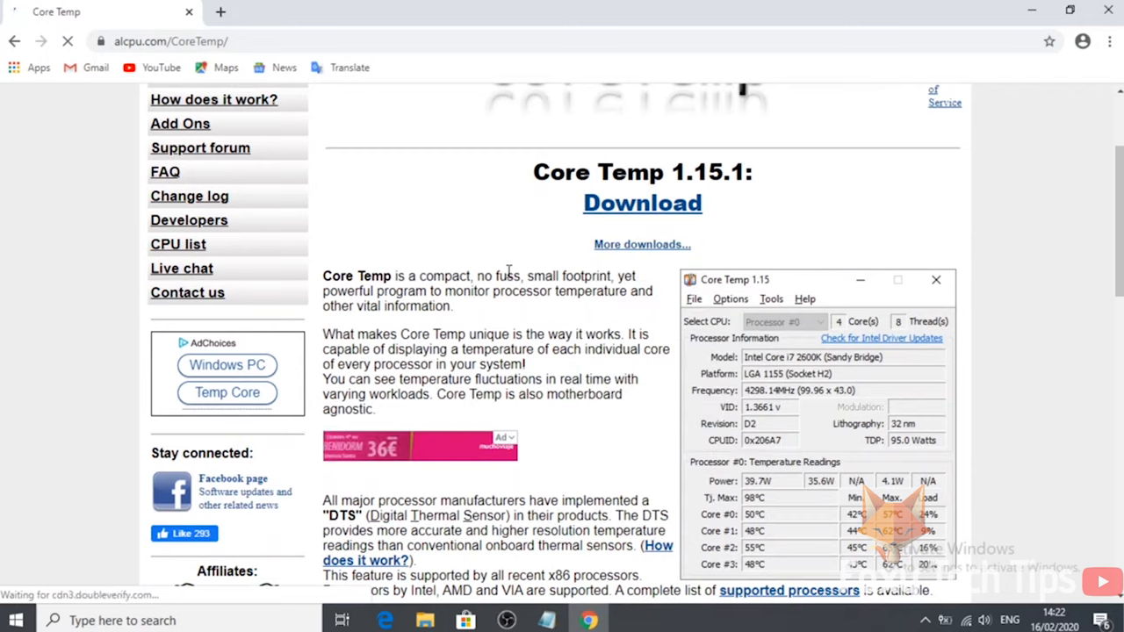
click(643, 204)
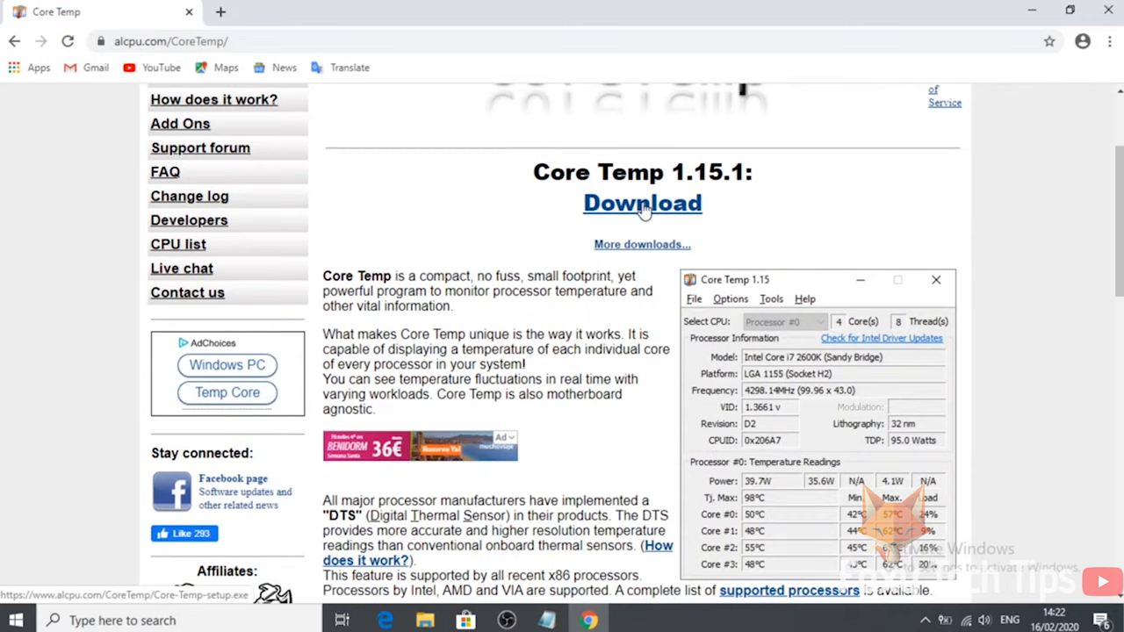
click(642, 204)
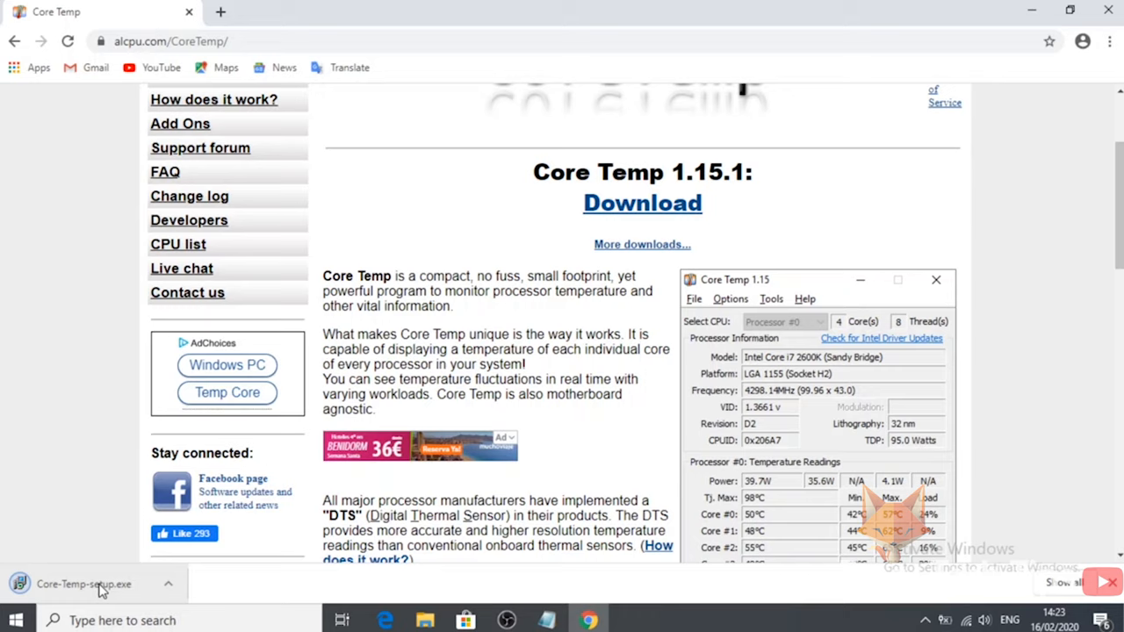
click(85, 583)
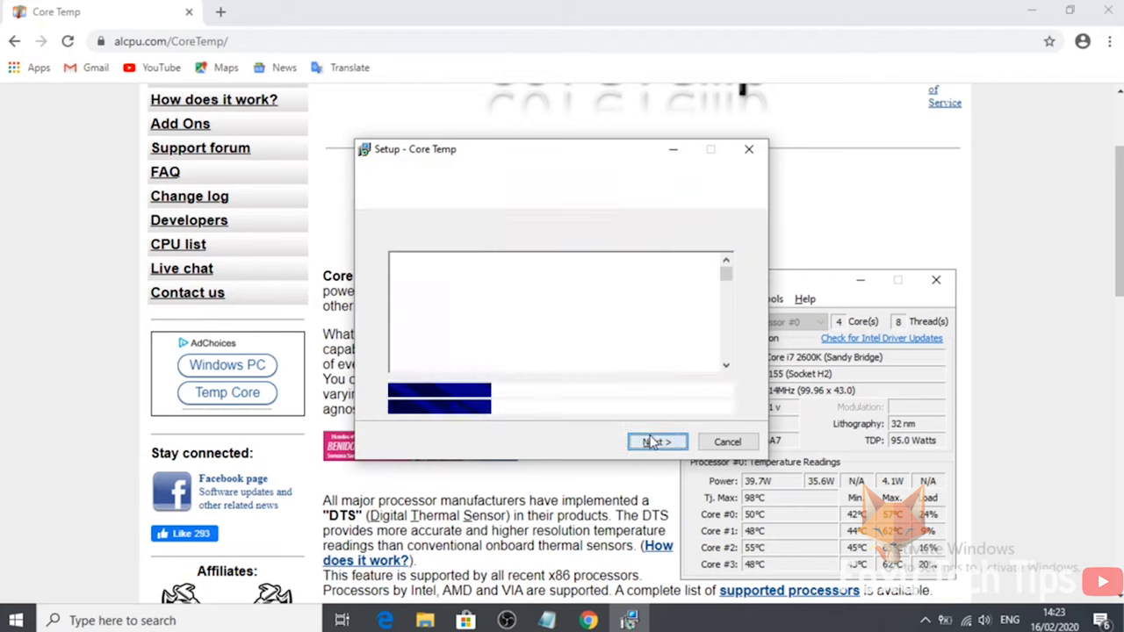
Step: Accept the license agreement and continue to the destination location C:\Program Files\Core Temp
click(657, 441)
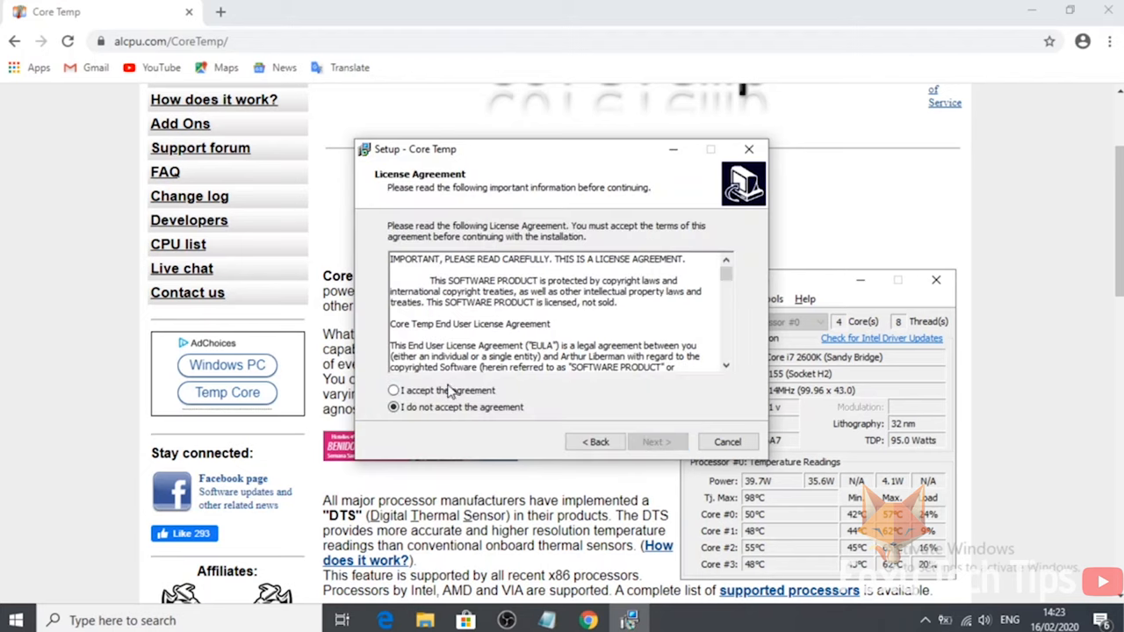
scroll(down, 3)
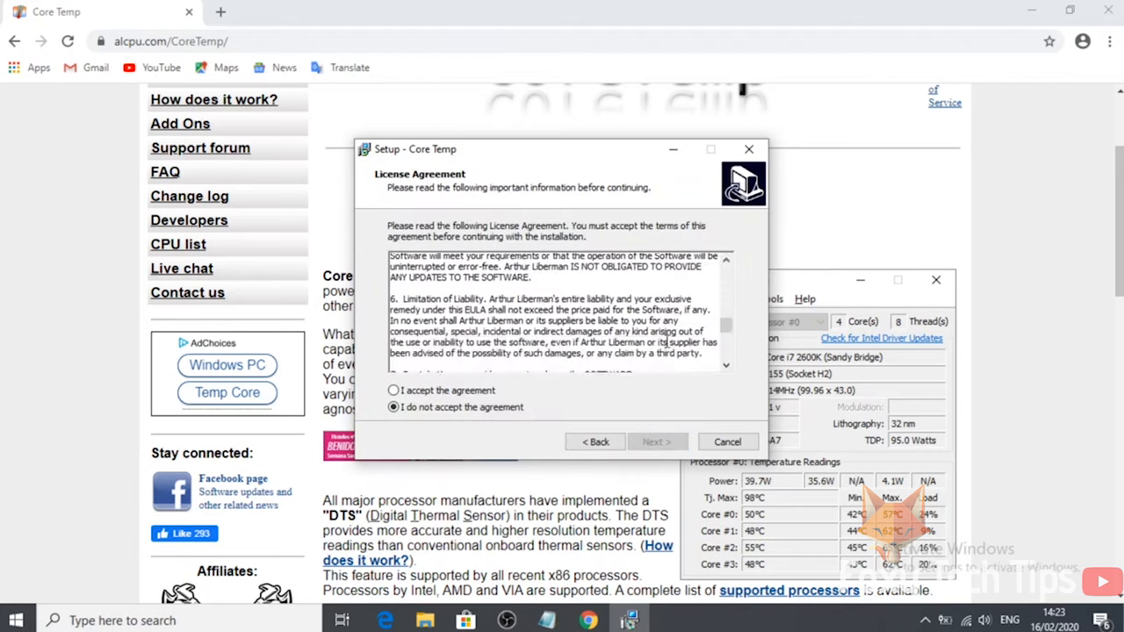
scroll(down, 3)
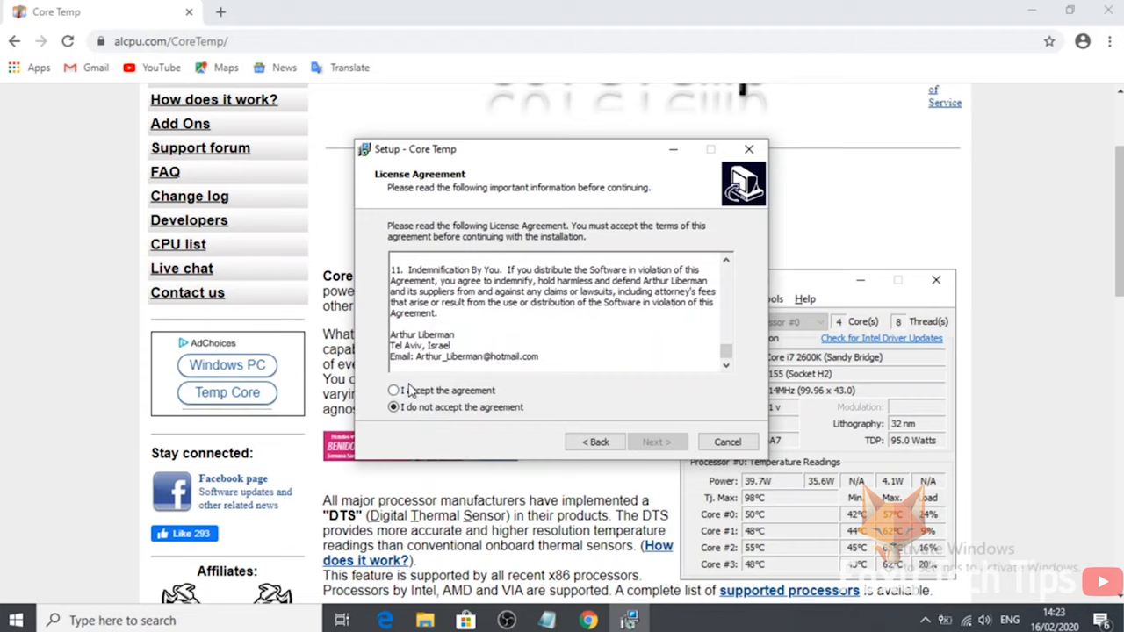
click(393, 389)
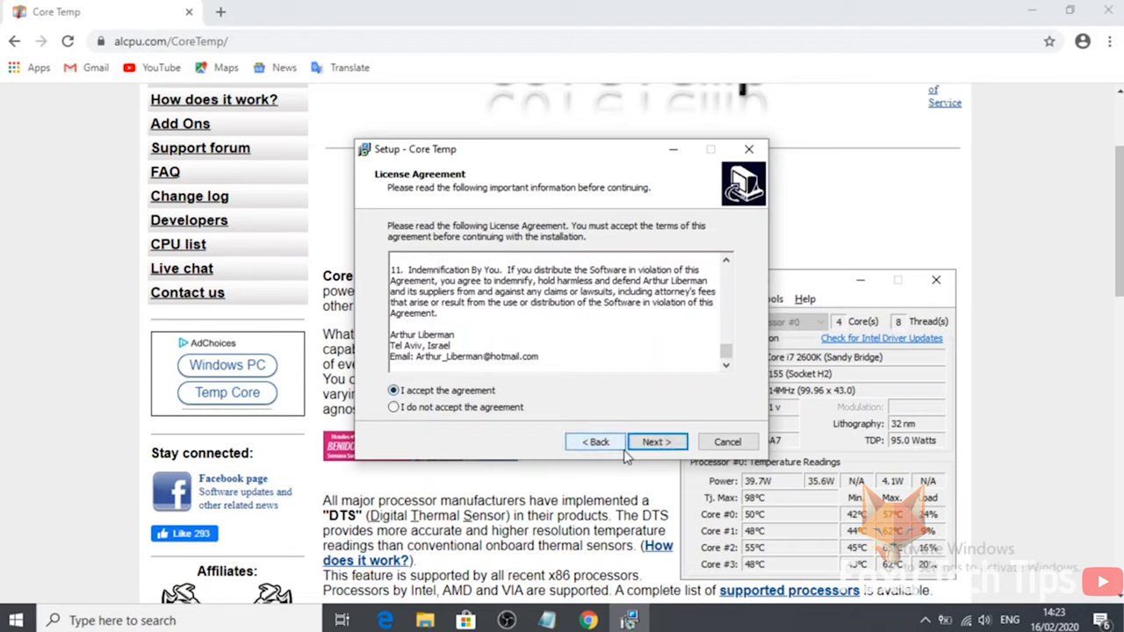
click(657, 443)
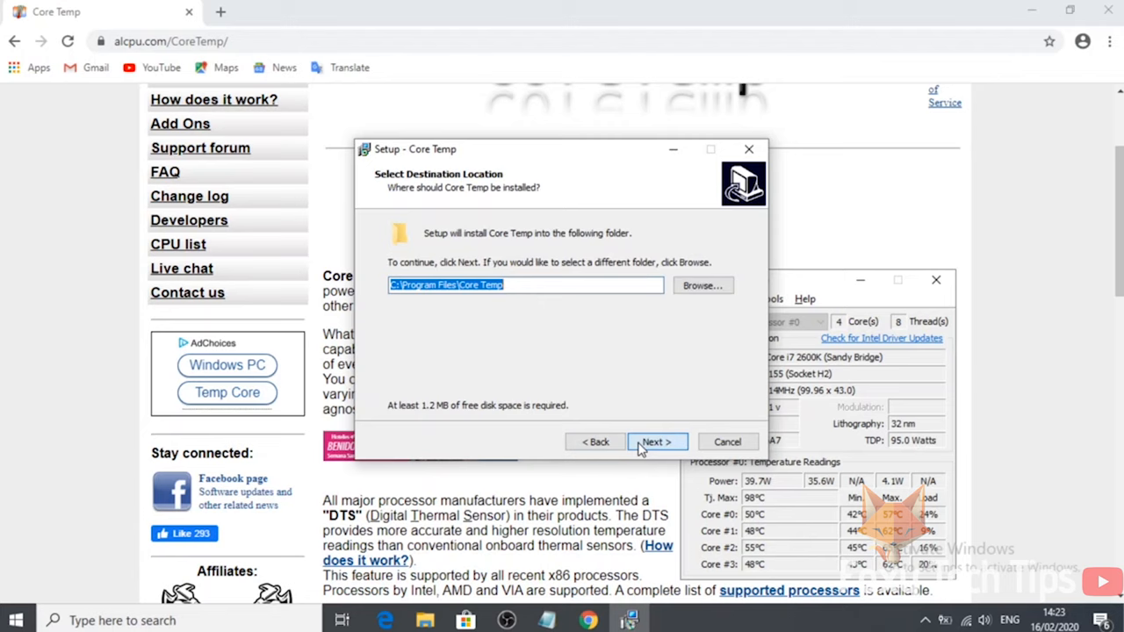
Step: Keep the default folder and desktop shortcut, decline Goodgame Empire, Addons shortcut and language pack, and reach Ready to Install
click(656, 443)
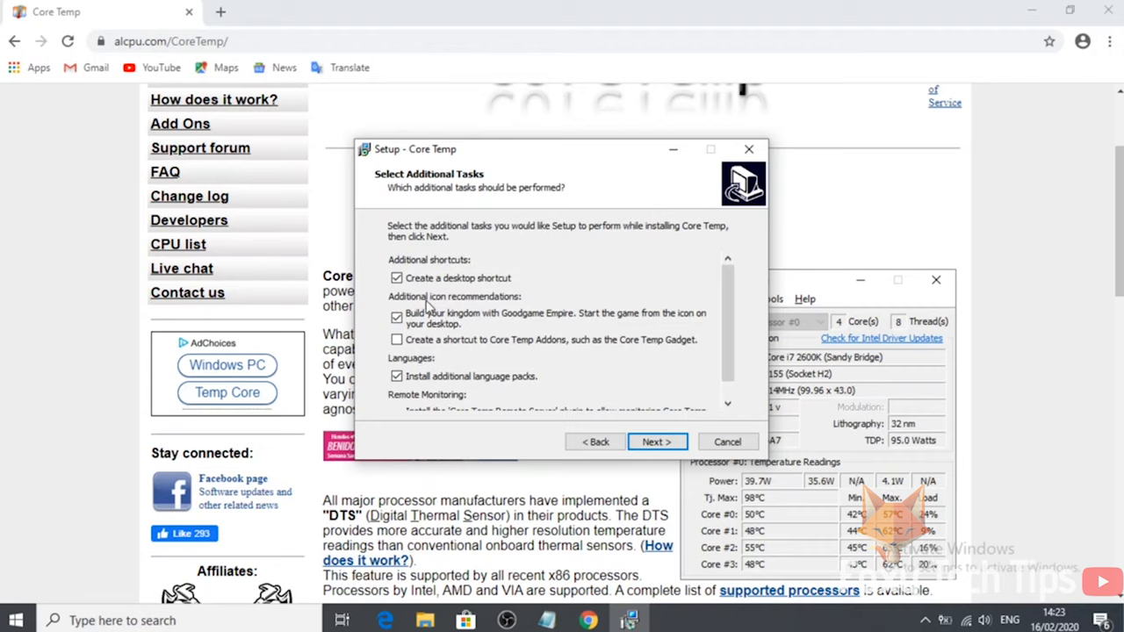
click(397, 316)
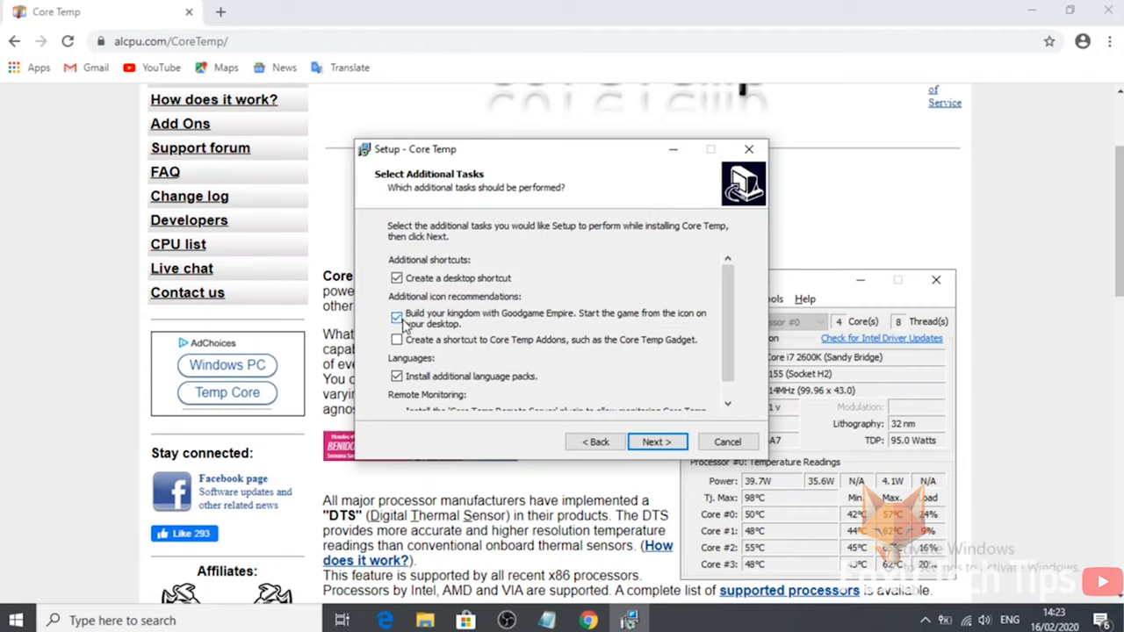
click(397, 316)
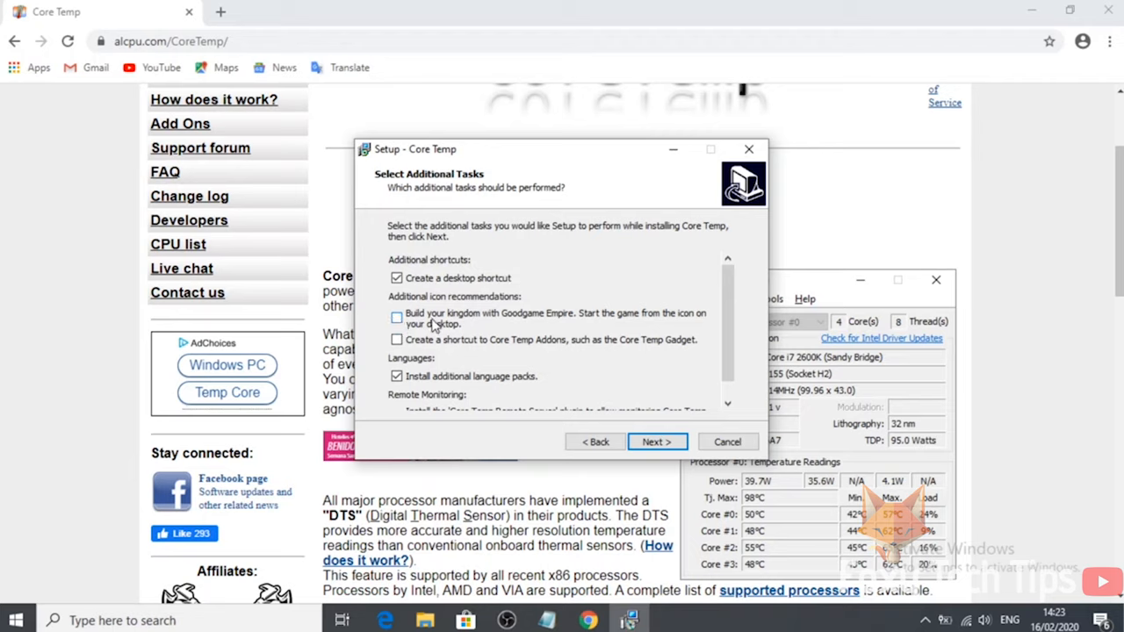
scroll(down, 3)
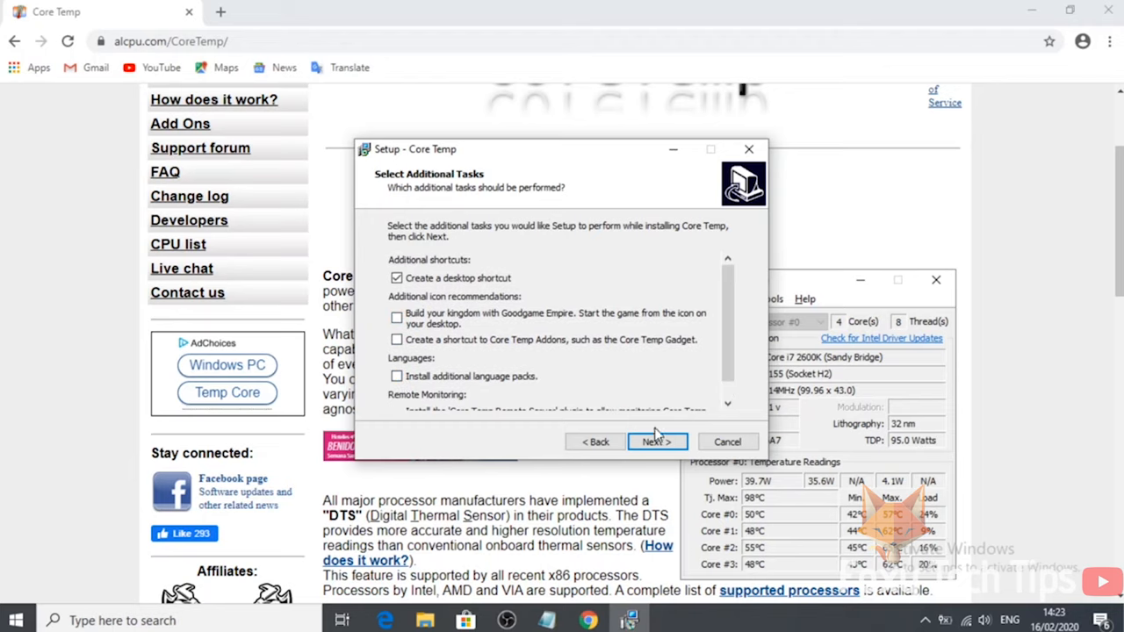
click(657, 443)
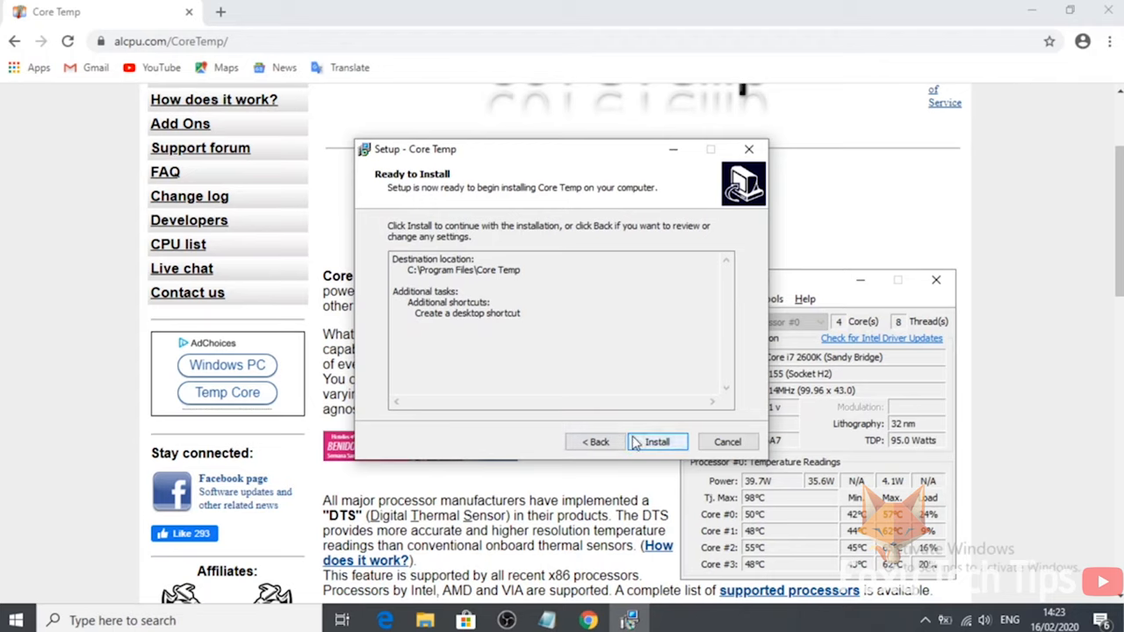
Step: Install Core Temp and finish with View Readme.txt unticked so Core Temp 1.15 launches
click(657, 443)
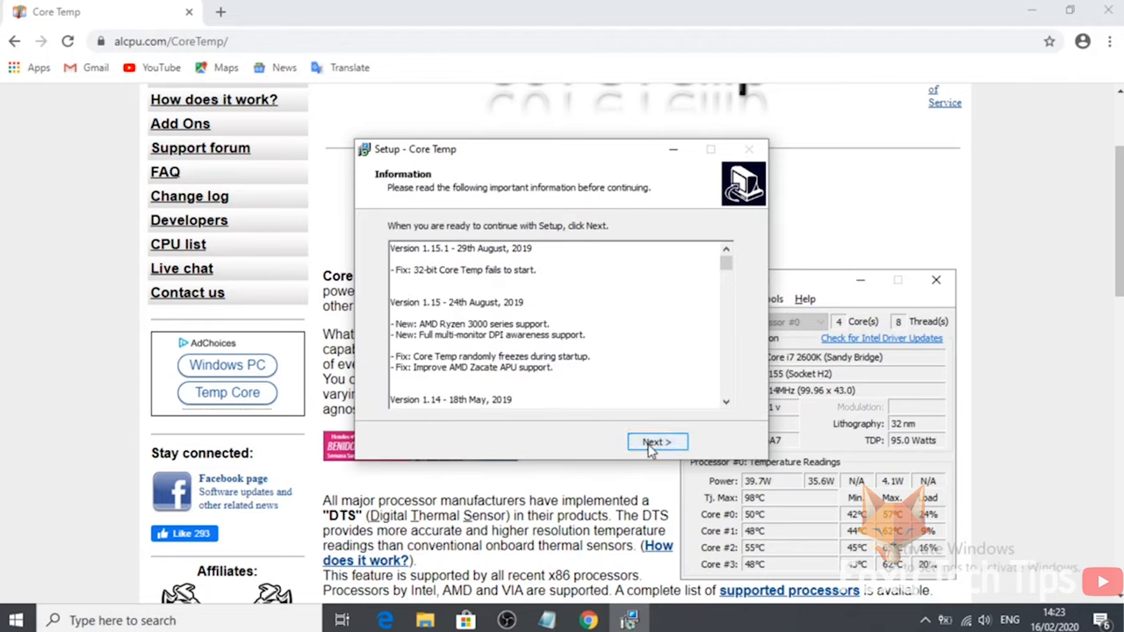
click(657, 443)
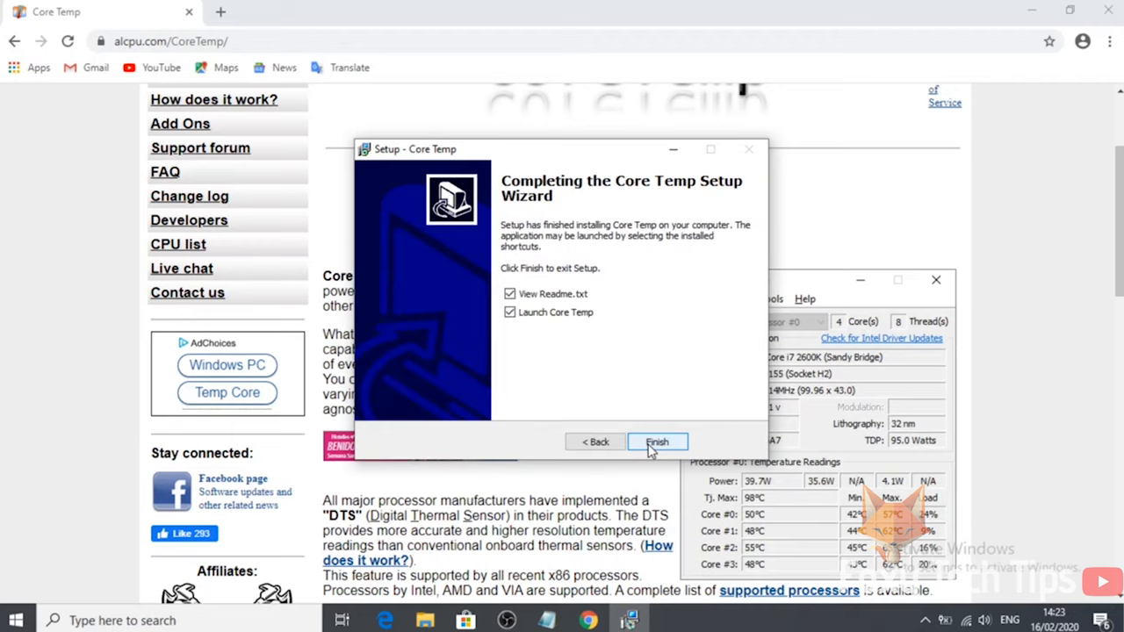
click(509, 294)
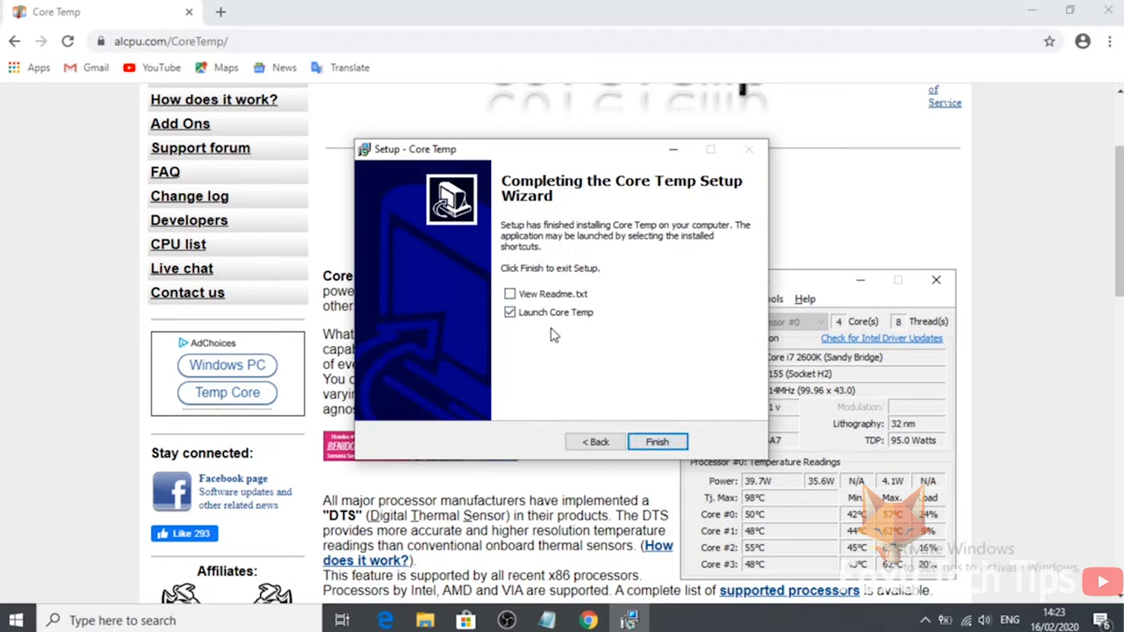
click(657, 442)
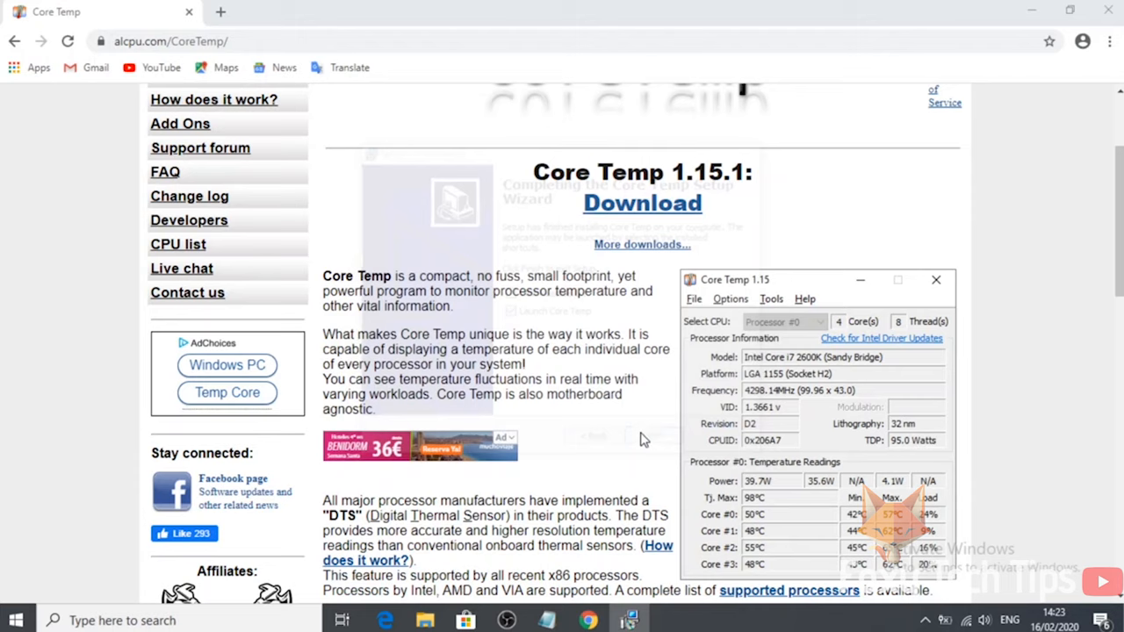